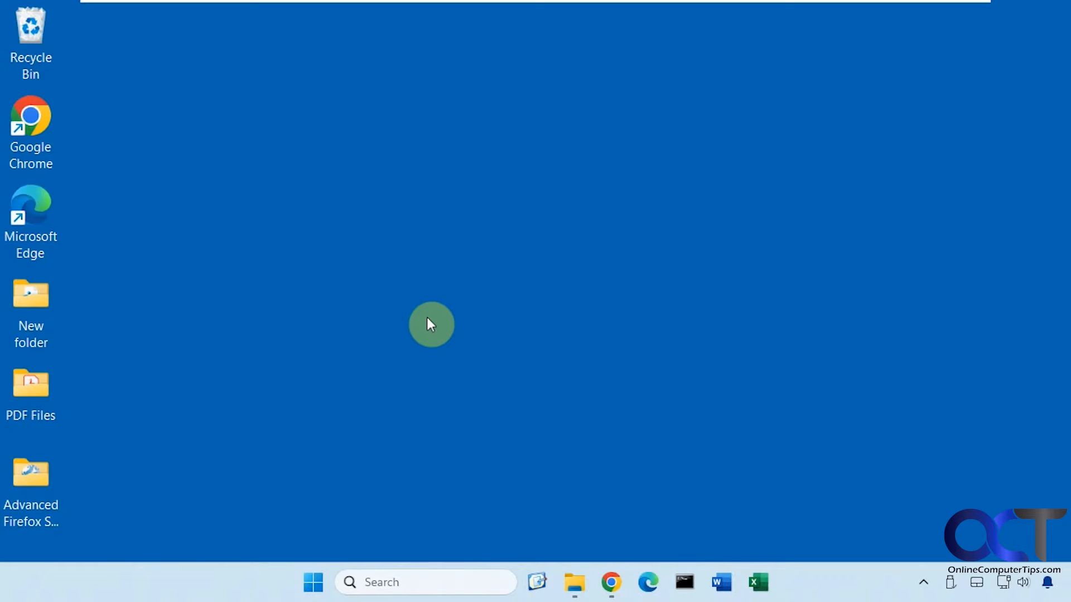
mouse_move(518, 219)
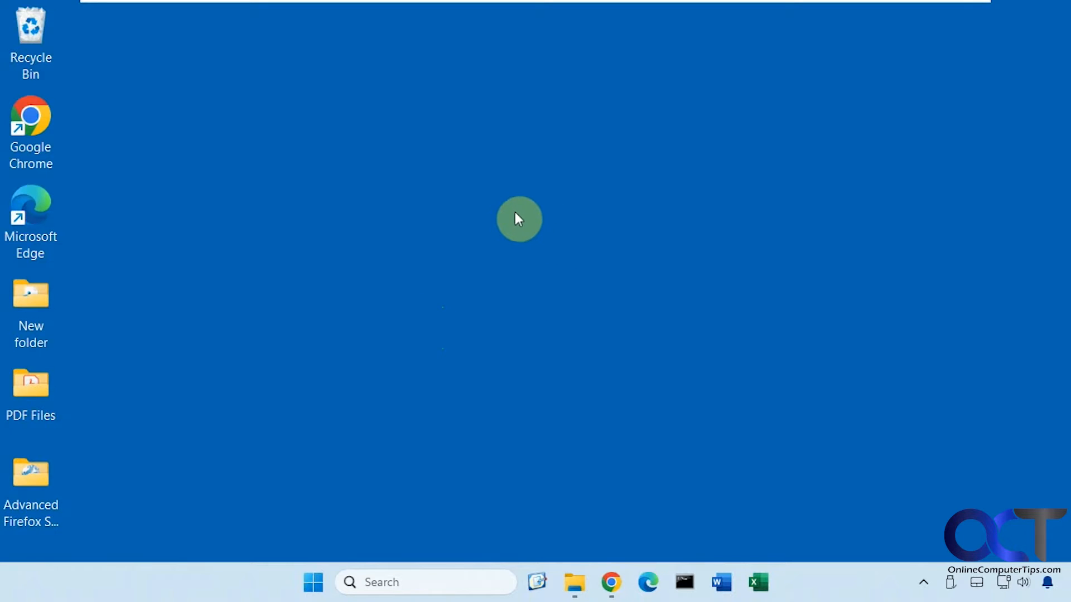
mouse_move(487, 207)
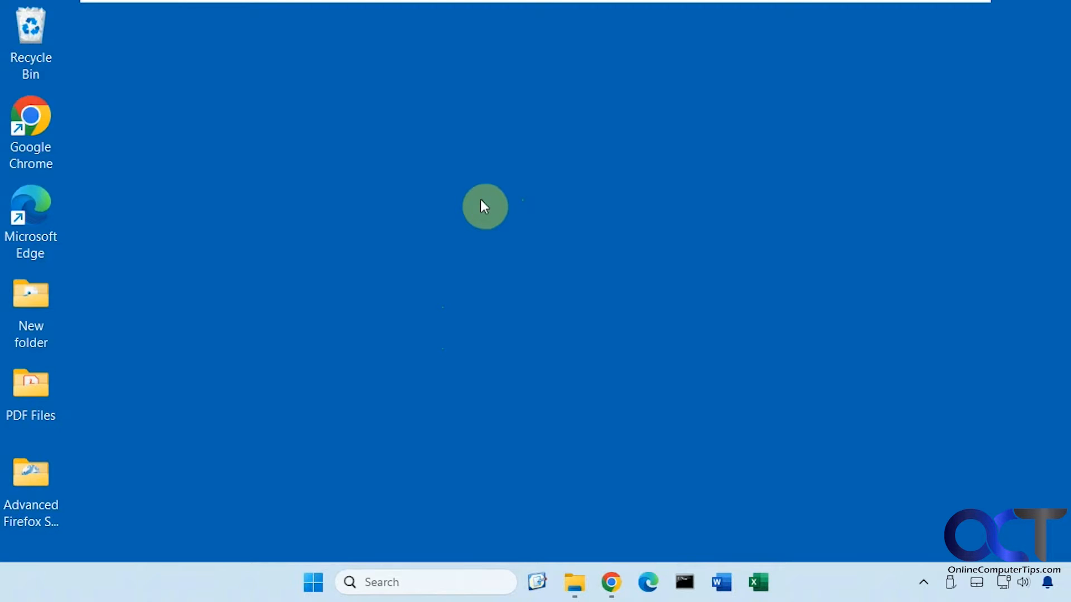
mouse_move(476, 209)
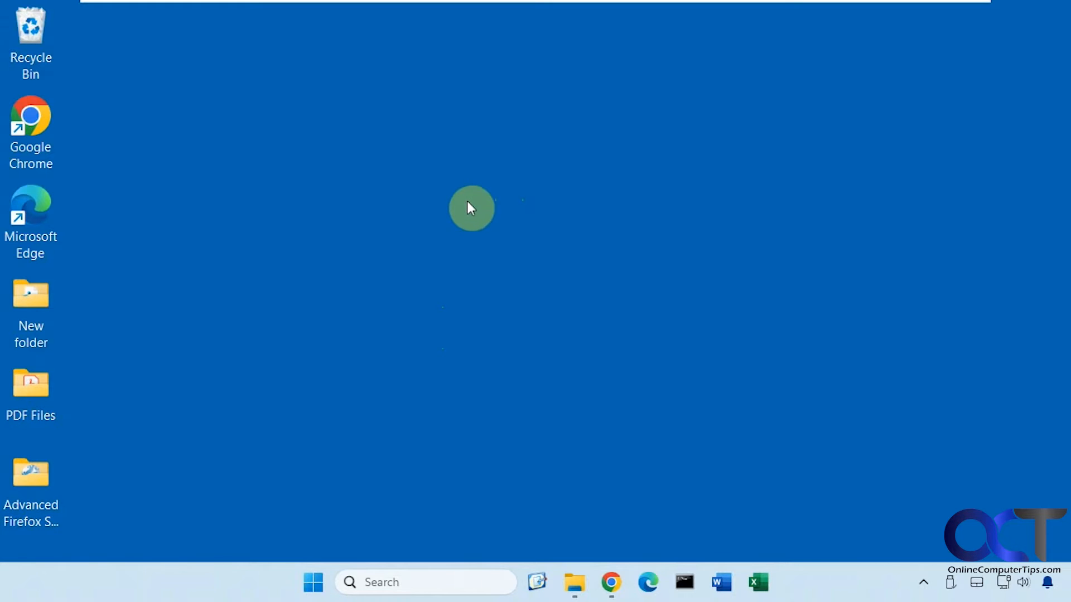
mouse_move(424, 198)
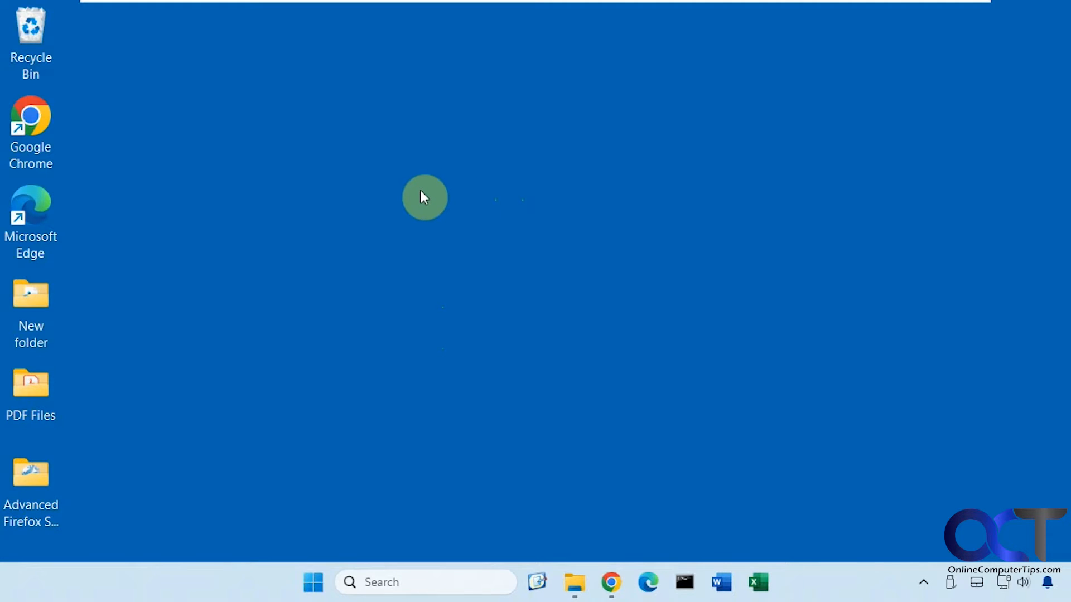
mouse_move(375, 296)
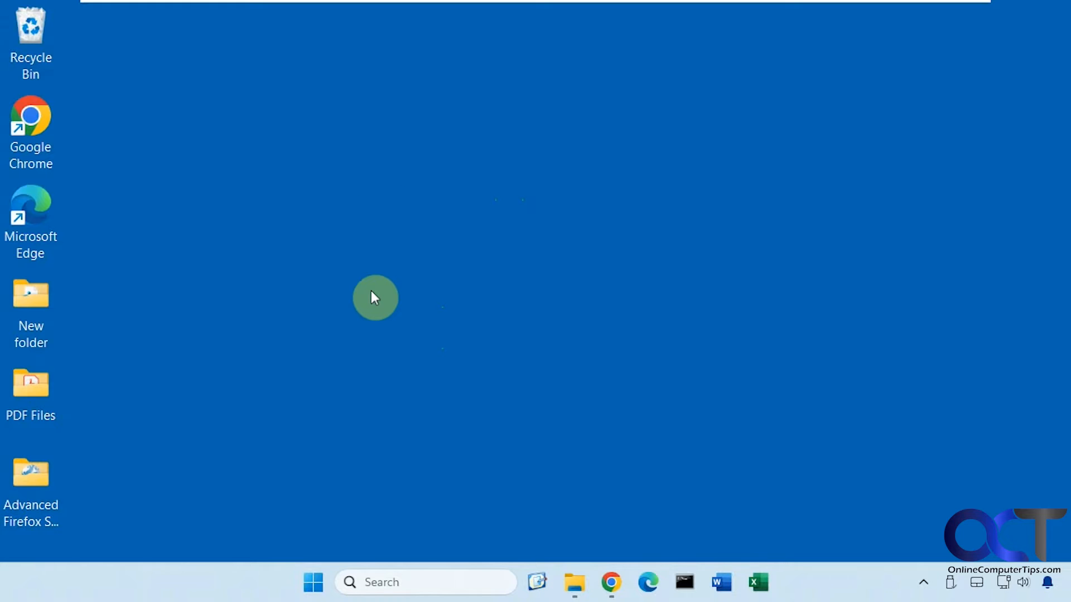
mouse_move(367, 276)
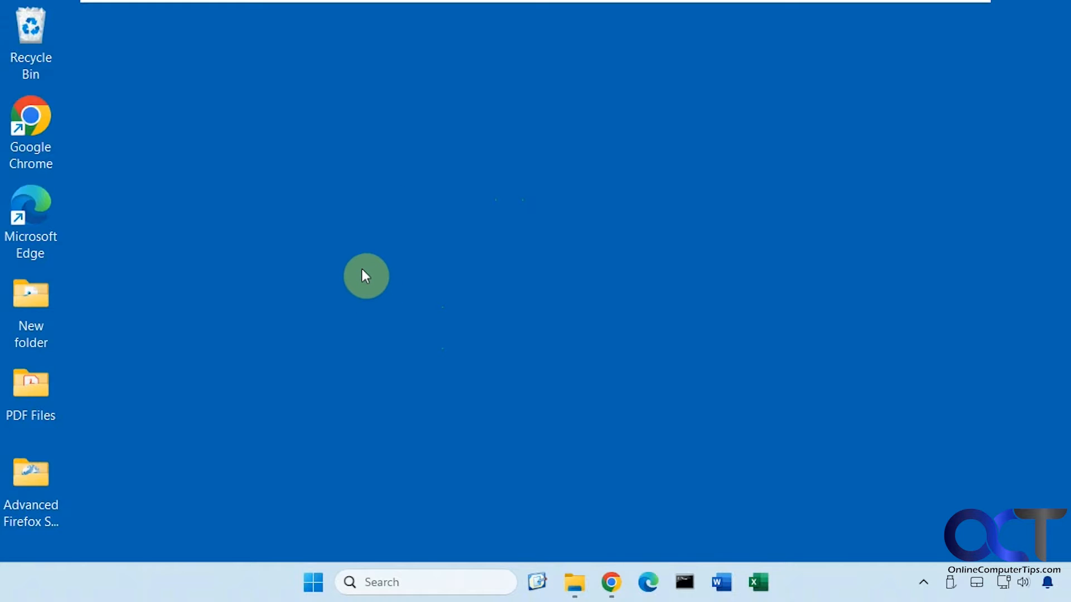
mouse_move(510, 294)
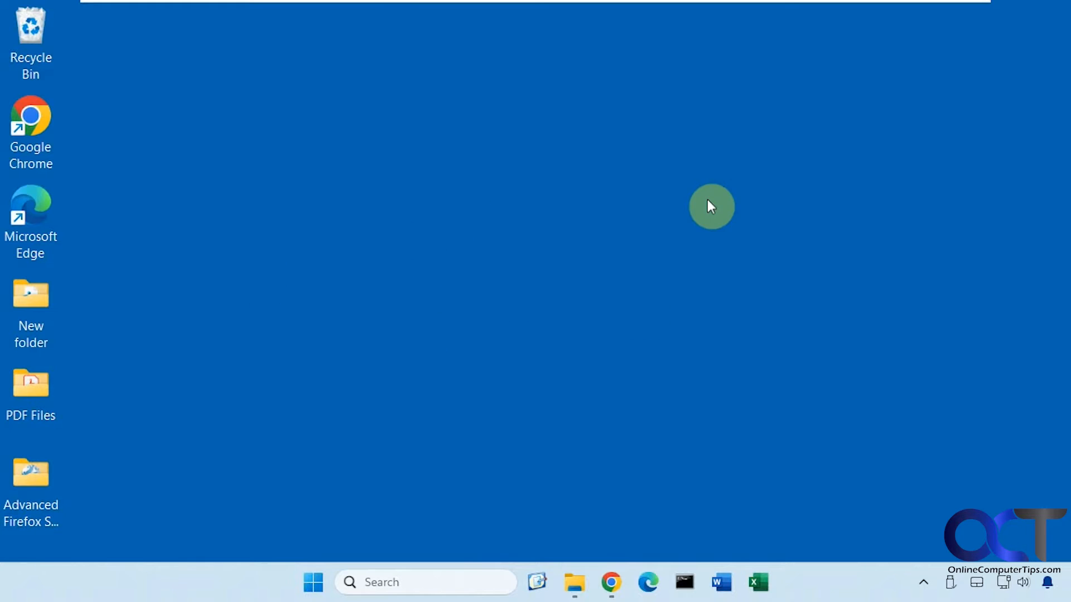
mouse_move(508, 219)
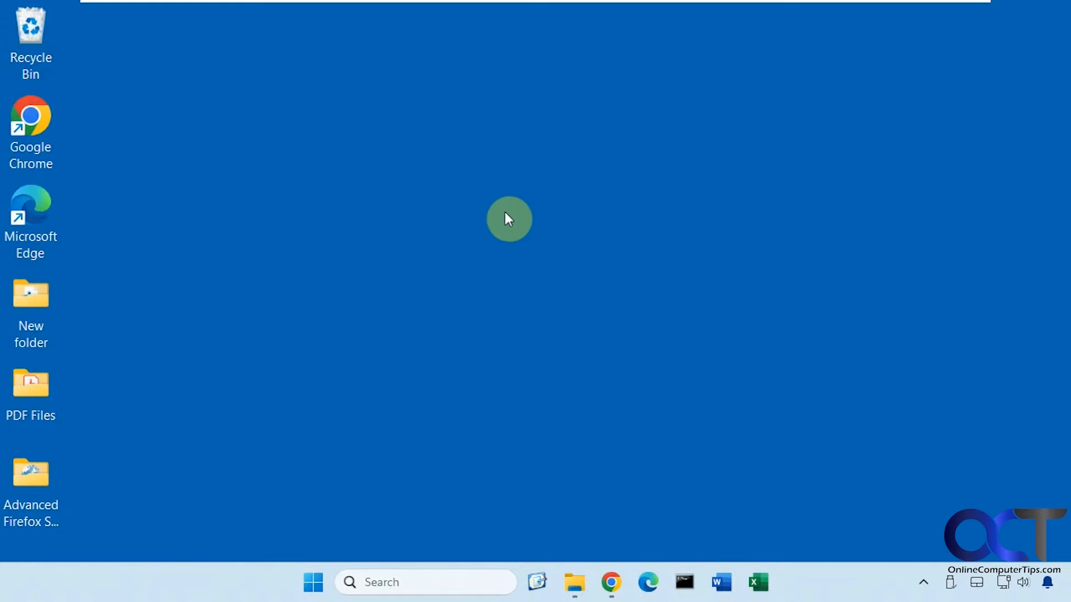
- Launch Task Manager from the Start button menu and switch to its Users page
left_click(313, 583)
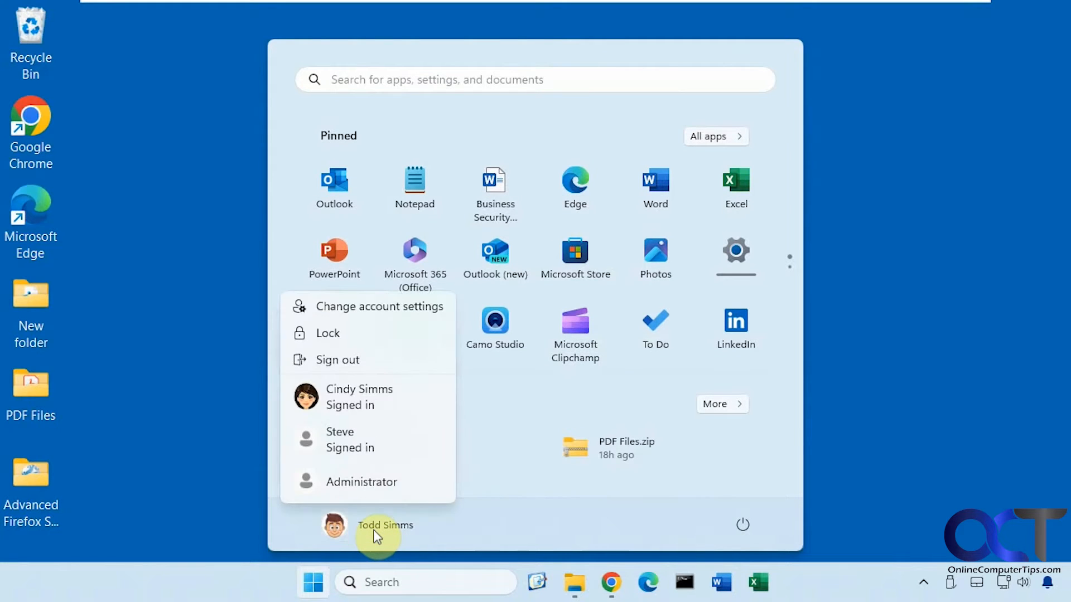
mouse_move(365, 403)
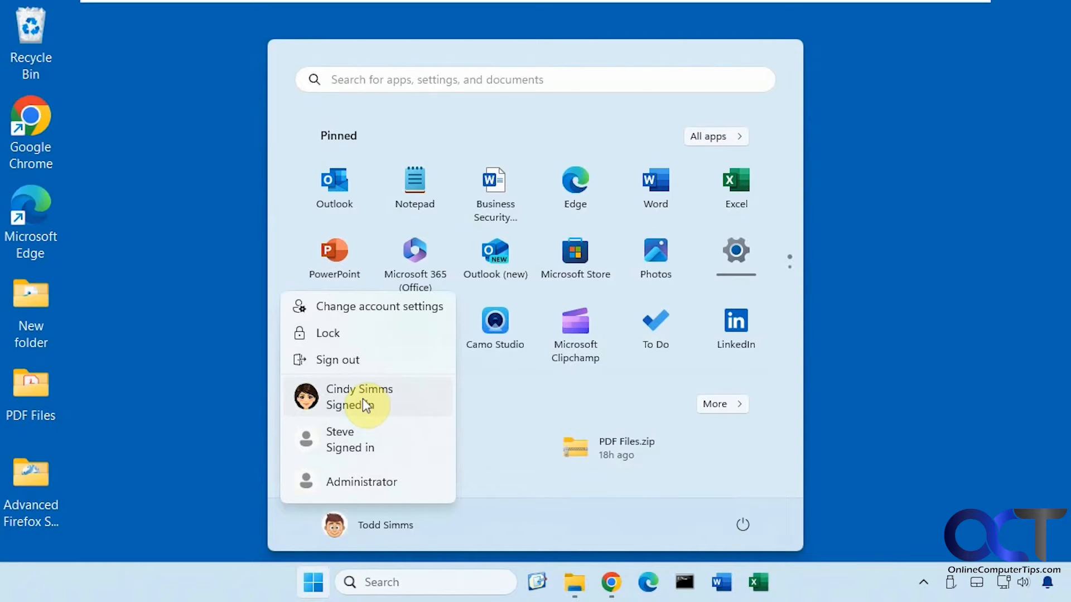
mouse_move(355, 441)
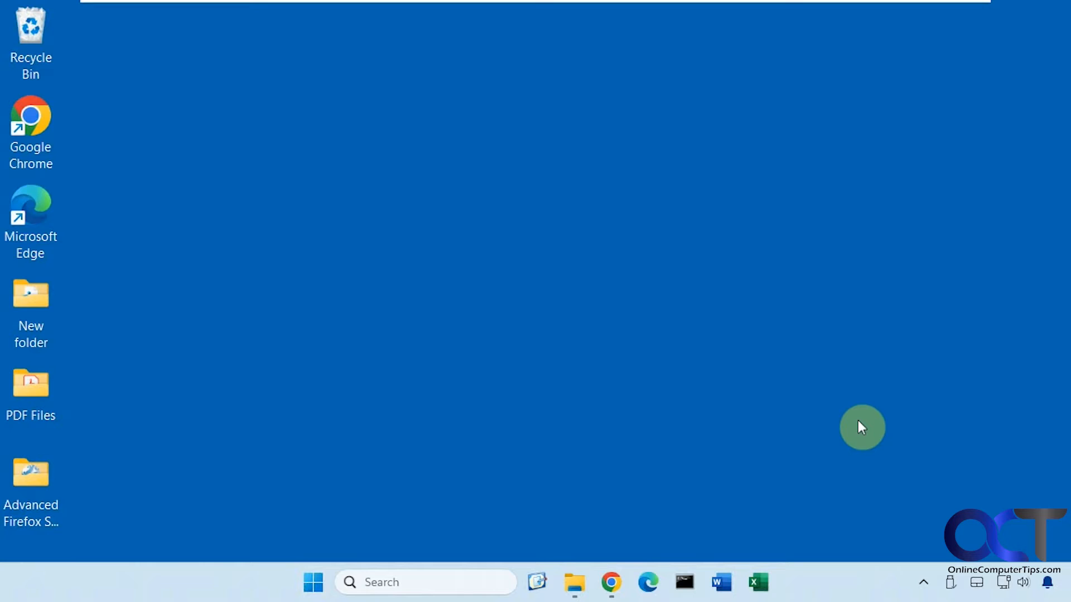
right_click(813, 582)
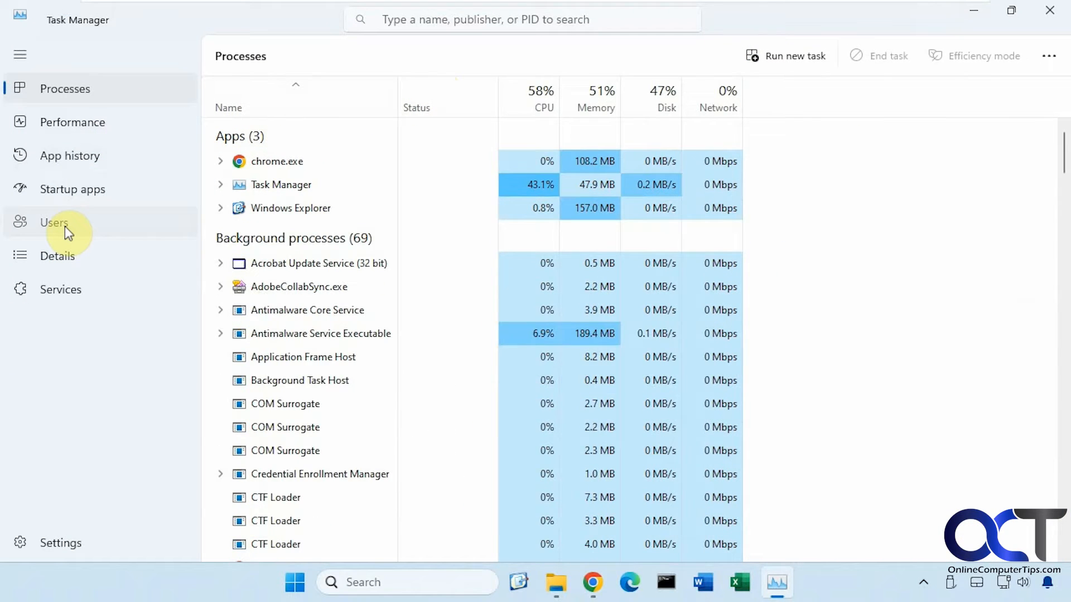
left_click(53, 222)
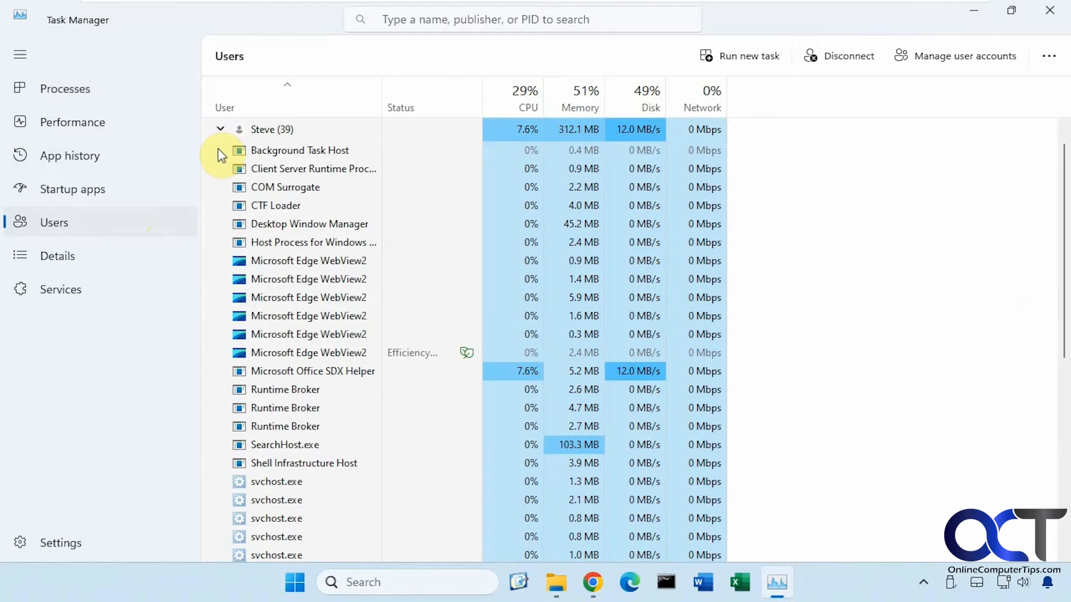
- Collapse a user's process group and view the second user's actions without choosing one
left_click(221, 129)
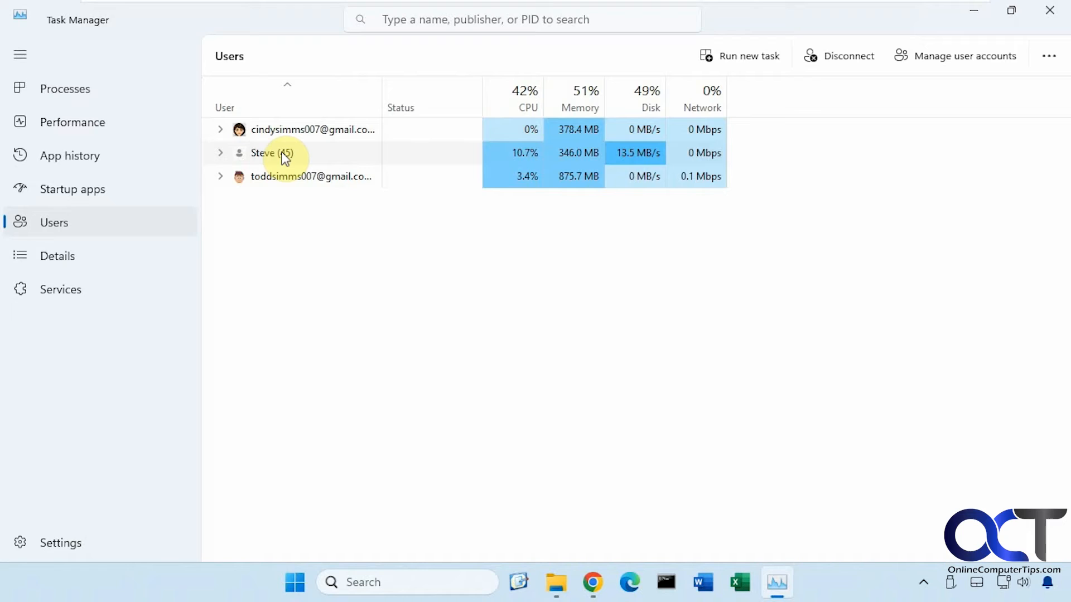
right_click(272, 153)
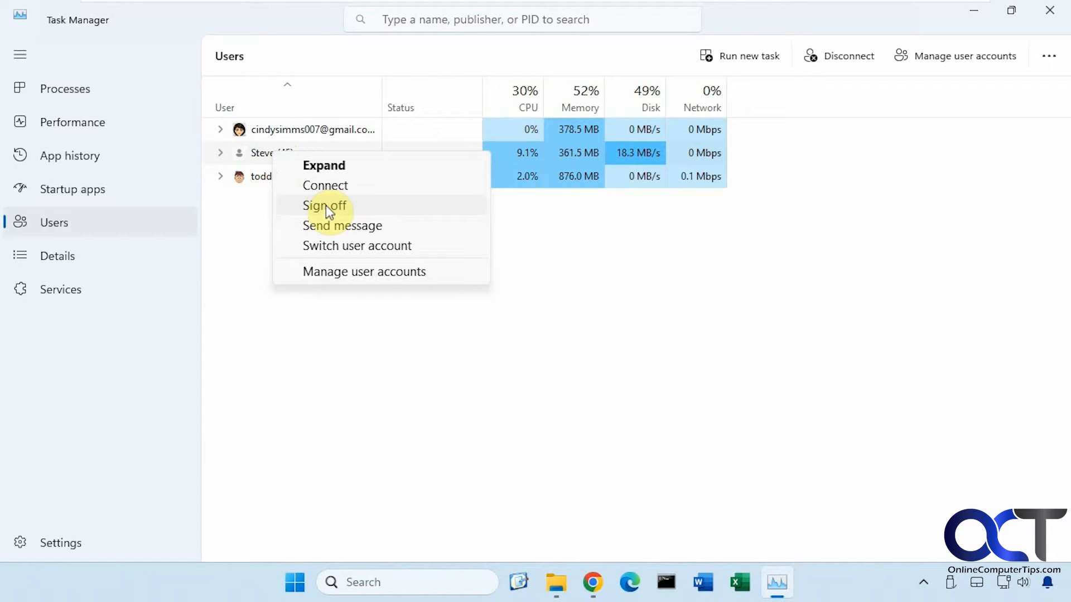
mouse_move(336, 229)
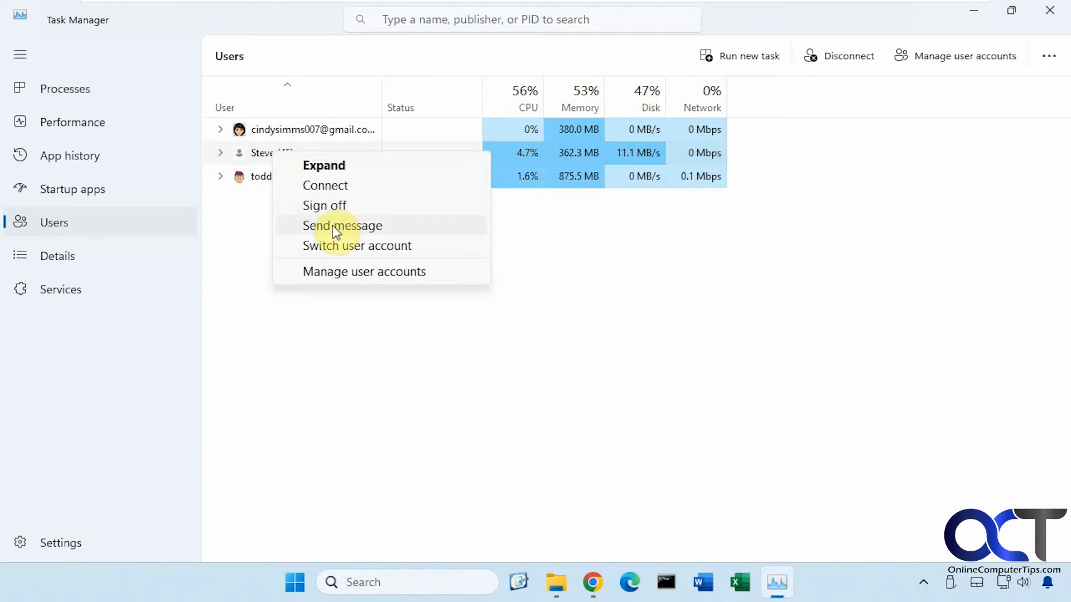
mouse_move(351, 251)
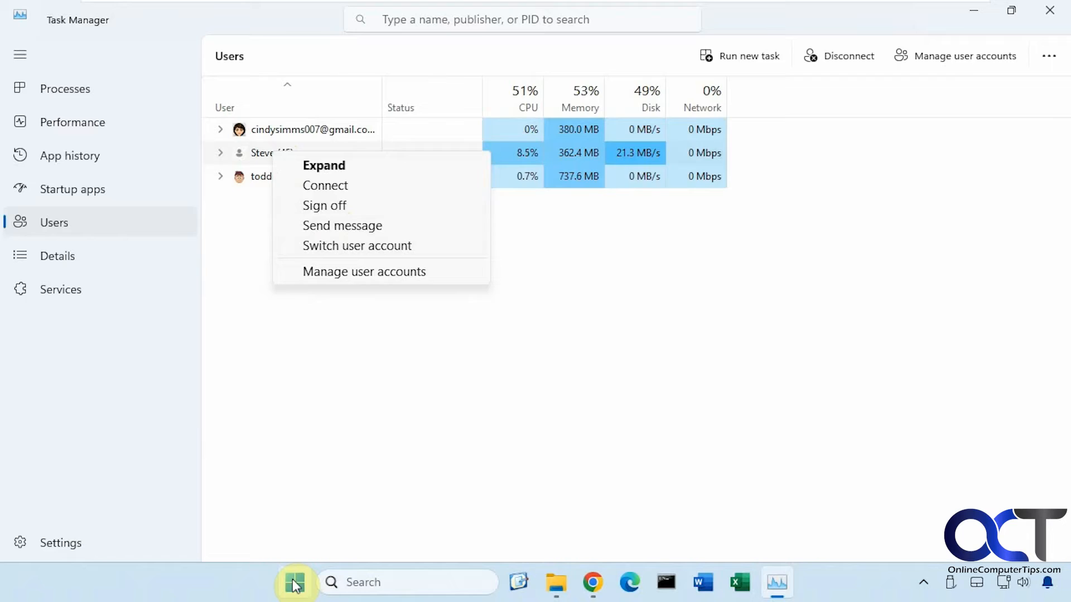
left_click(294, 582)
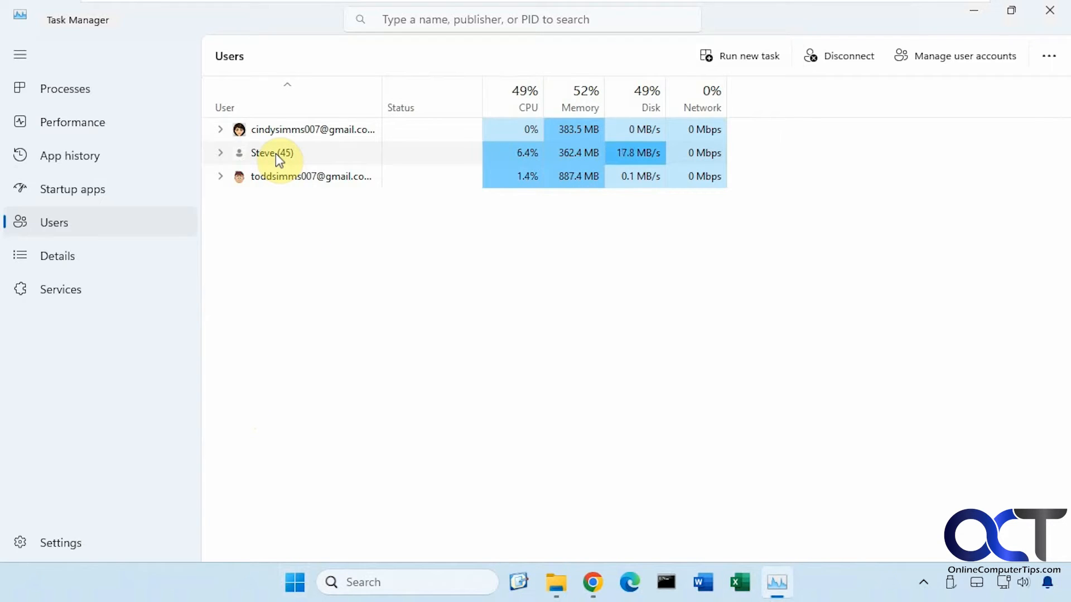
- Connect to the second signed-in user's session from the Users list
right_click(266, 152)
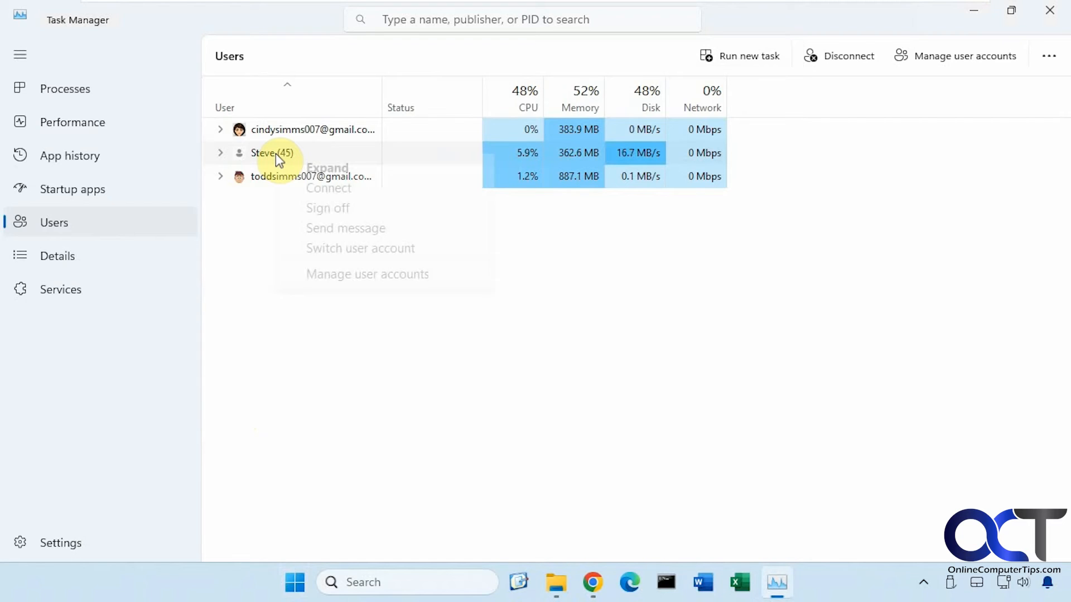
right_click(267, 153)
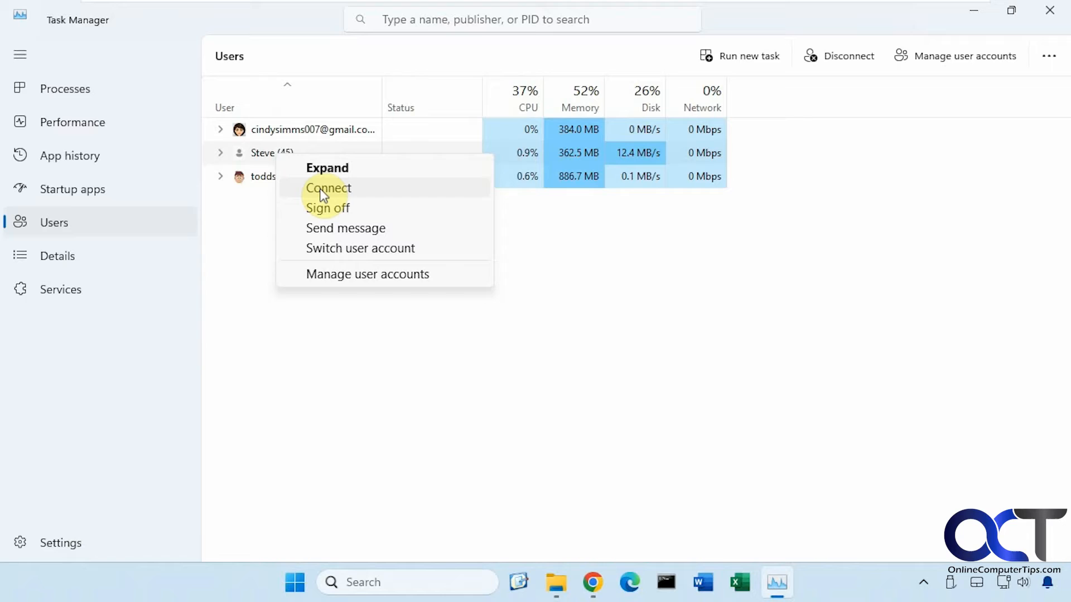
left_click(327, 187)
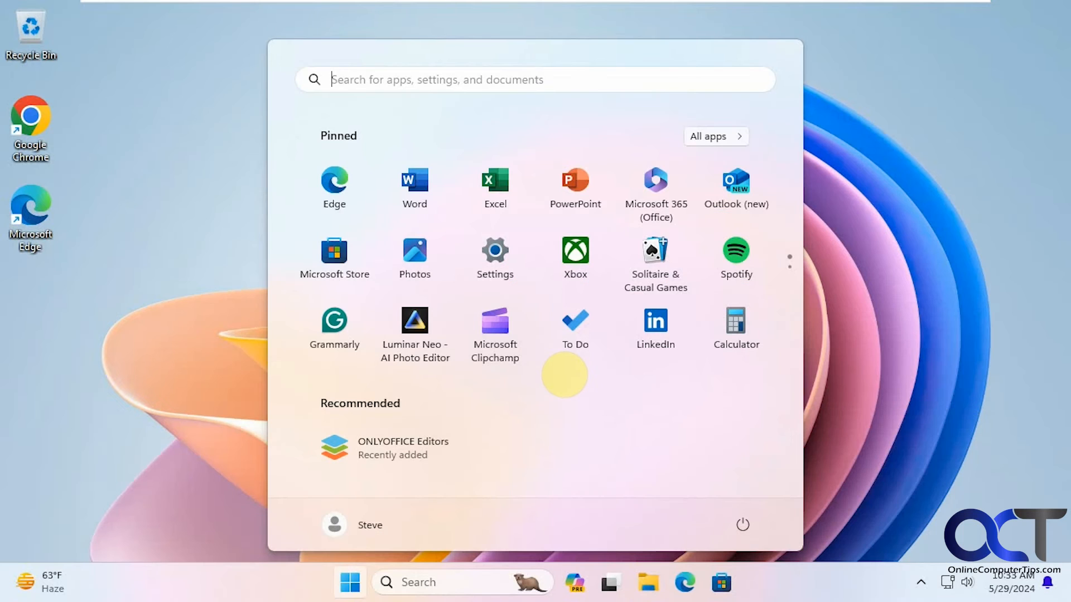
mouse_move(788, 151)
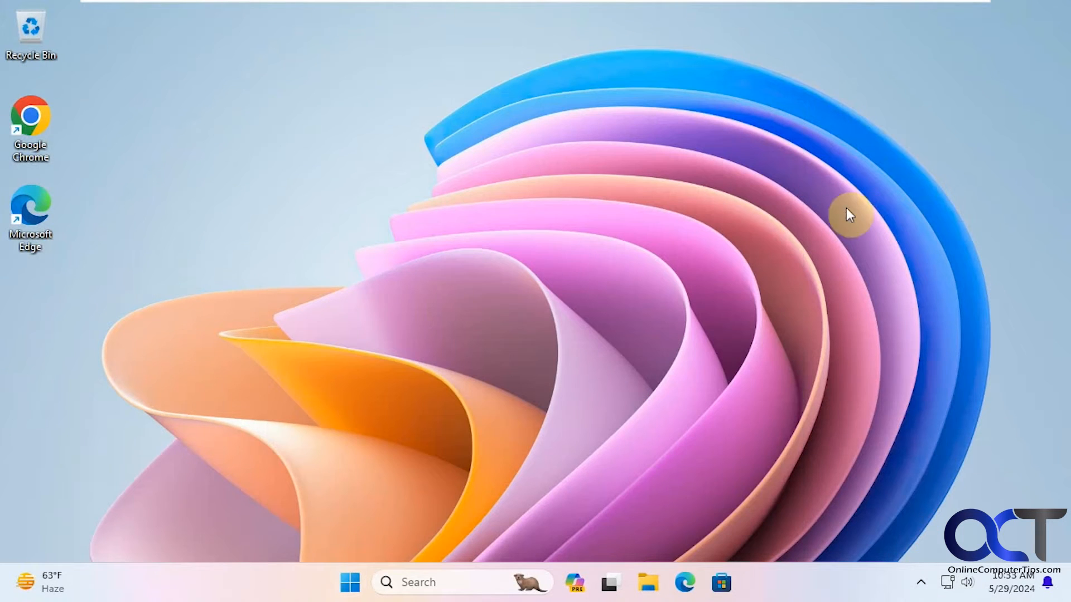
- Use the Start menu account options in that session to switch back
left_click(349, 582)
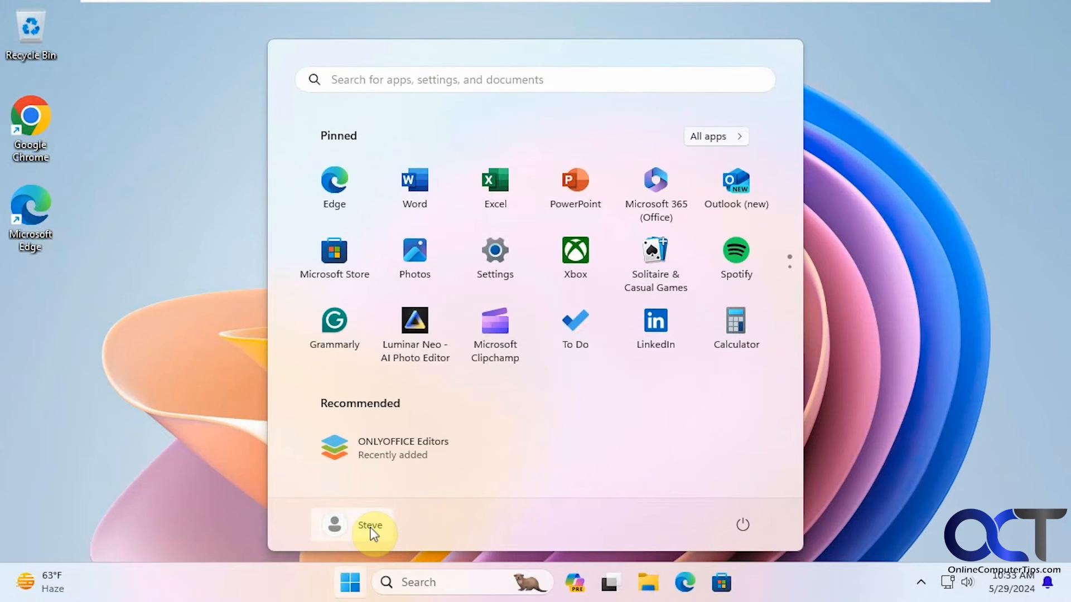
left_click(369, 525)
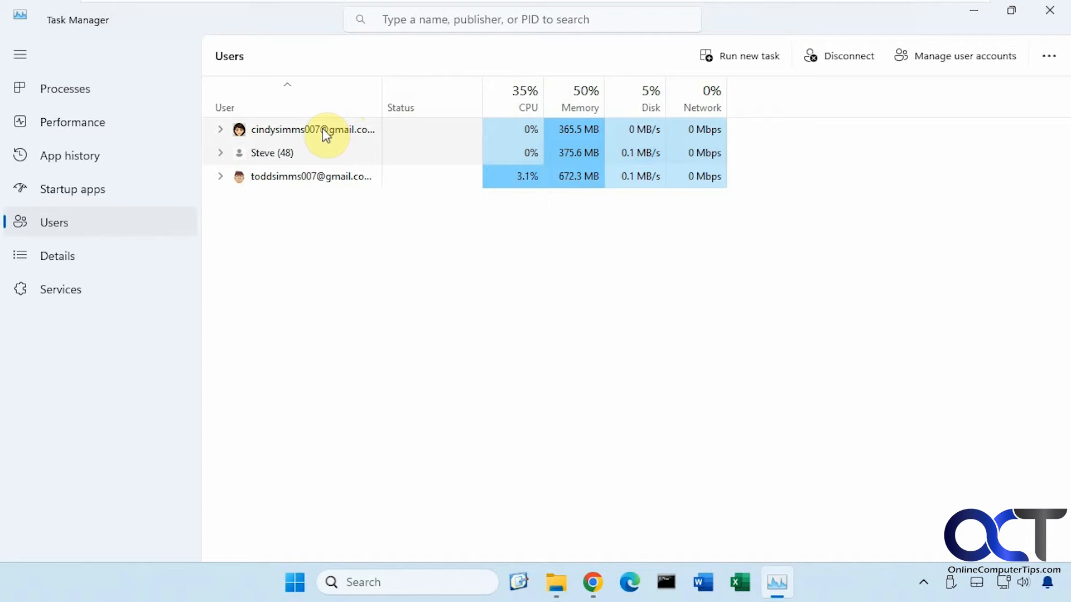
- Sign off the first listed user and confirm the sign-out
right_click(314, 130)
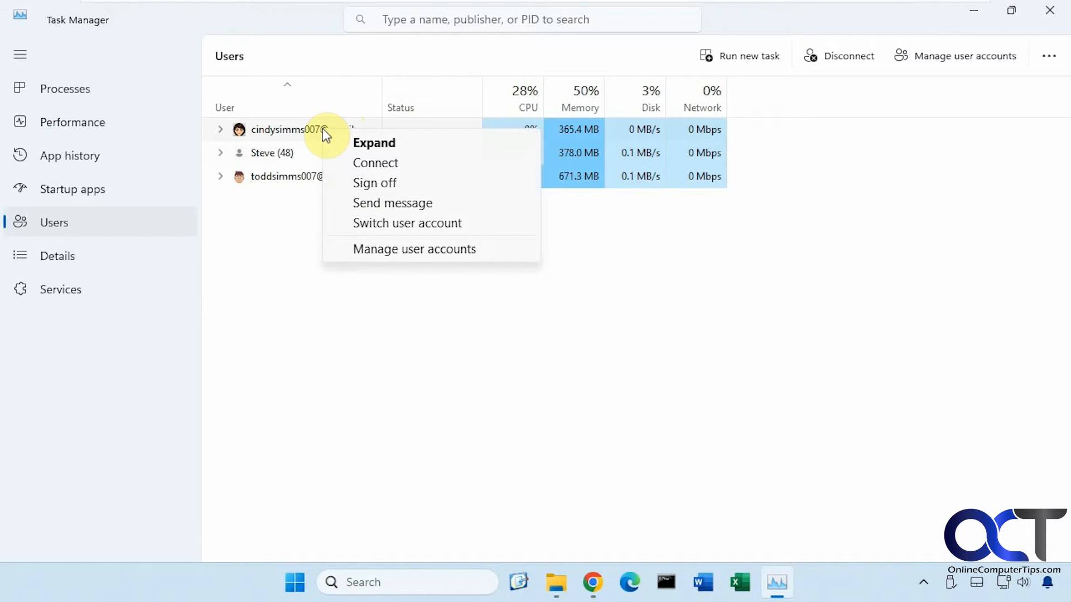
left_click(375, 182)
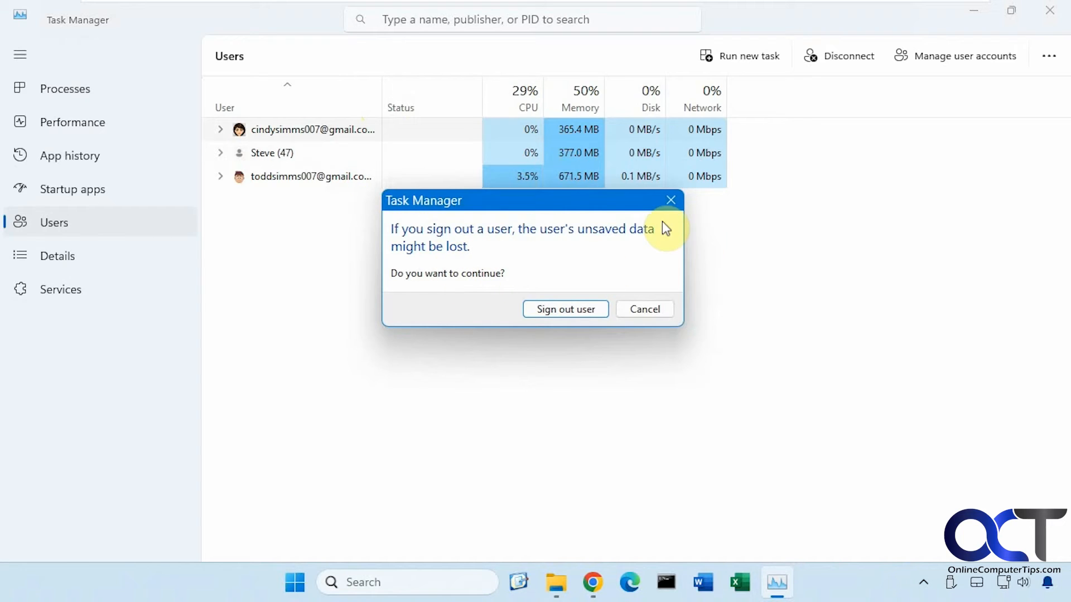
mouse_move(579, 242)
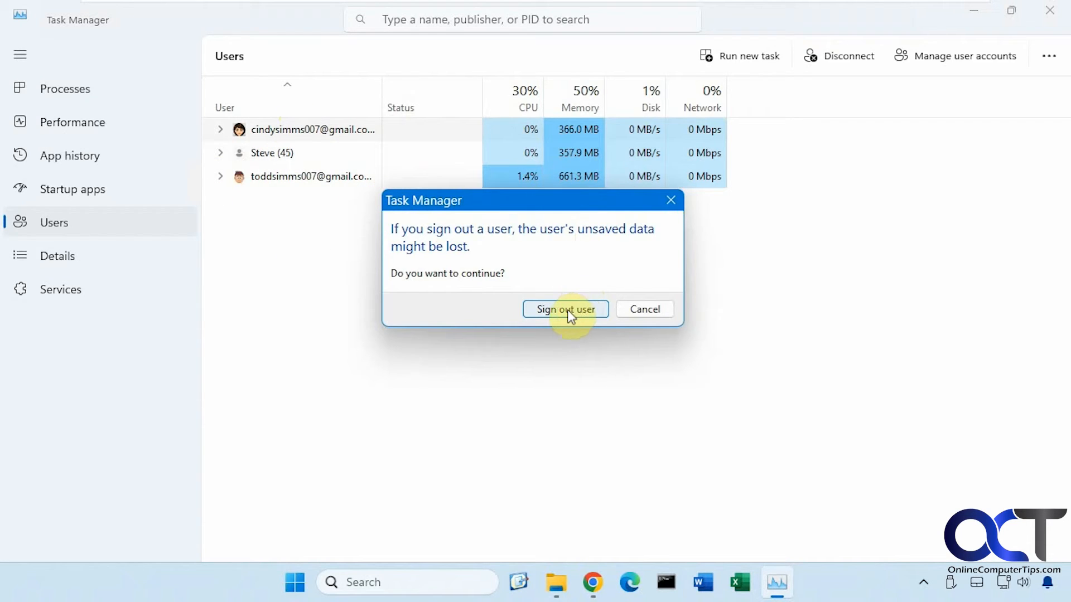
left_click(565, 309)
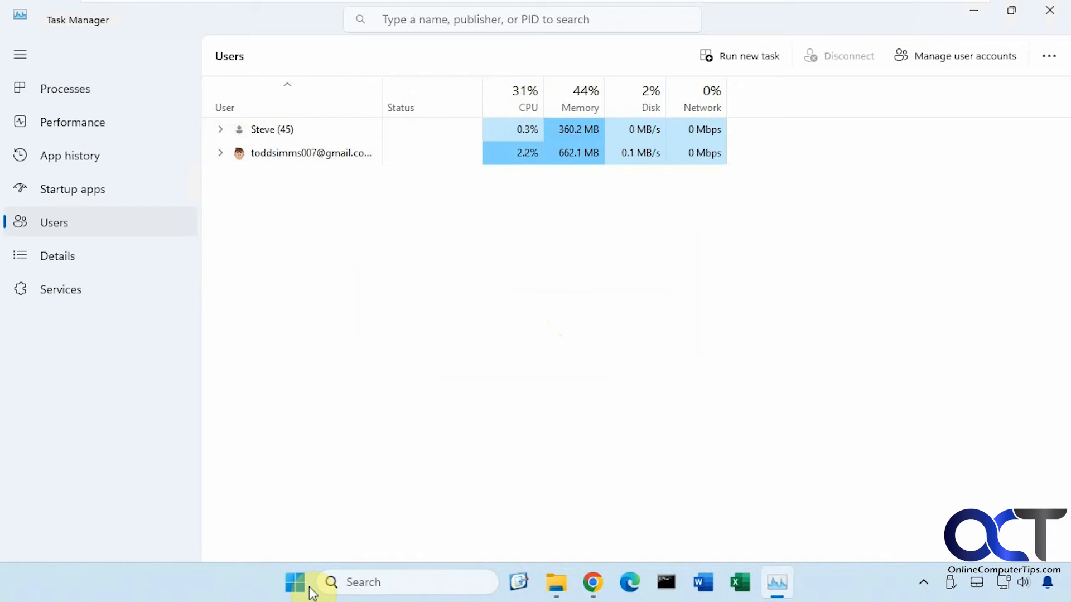
- Switch into the signed-out account from the Start account picker, then back to your own desktop
left_click(295, 582)
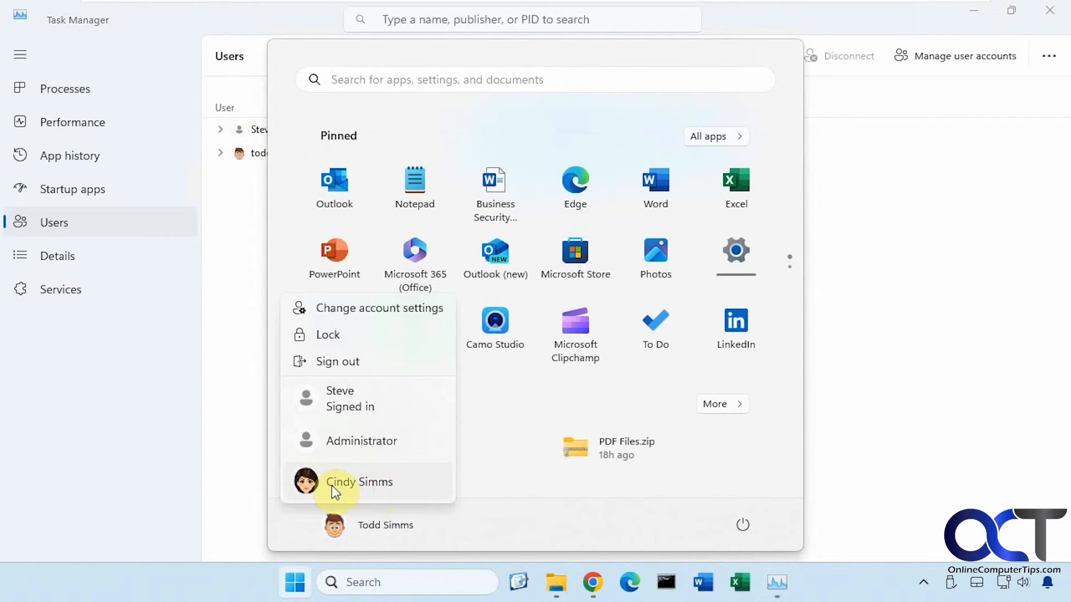
left_click(358, 482)
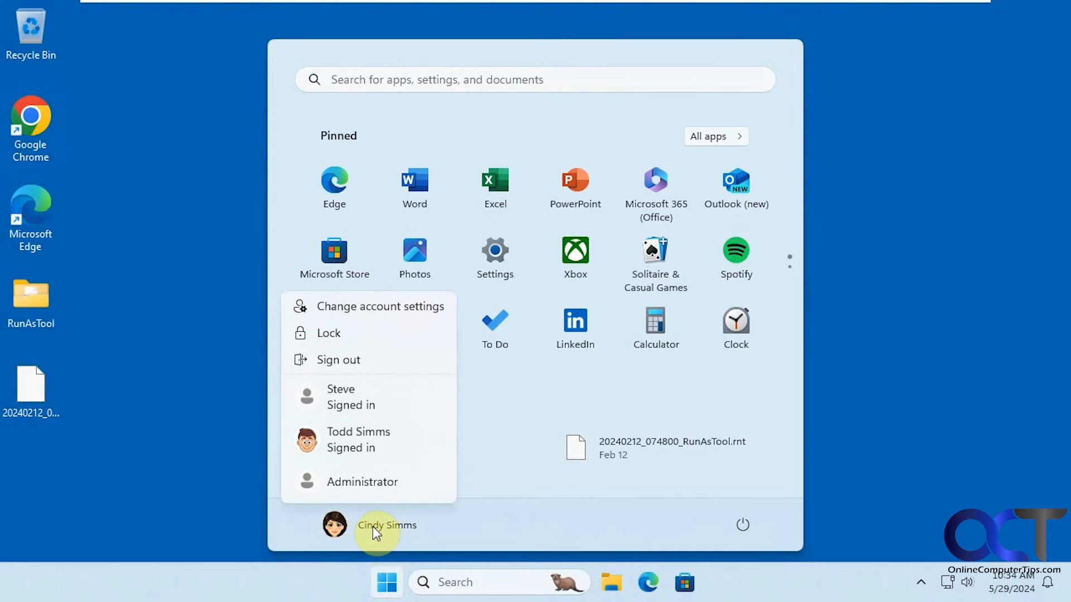
left_click(358, 439)
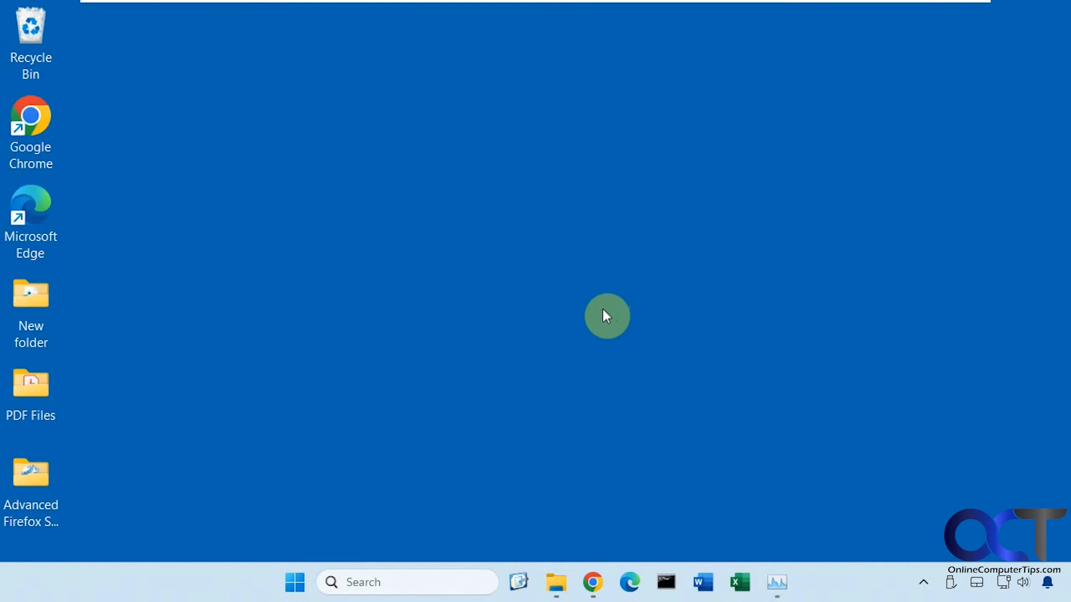
- Search for 'cmd' and run Command Prompt as administrator, approving the UAC prompt
left_click(406, 582)
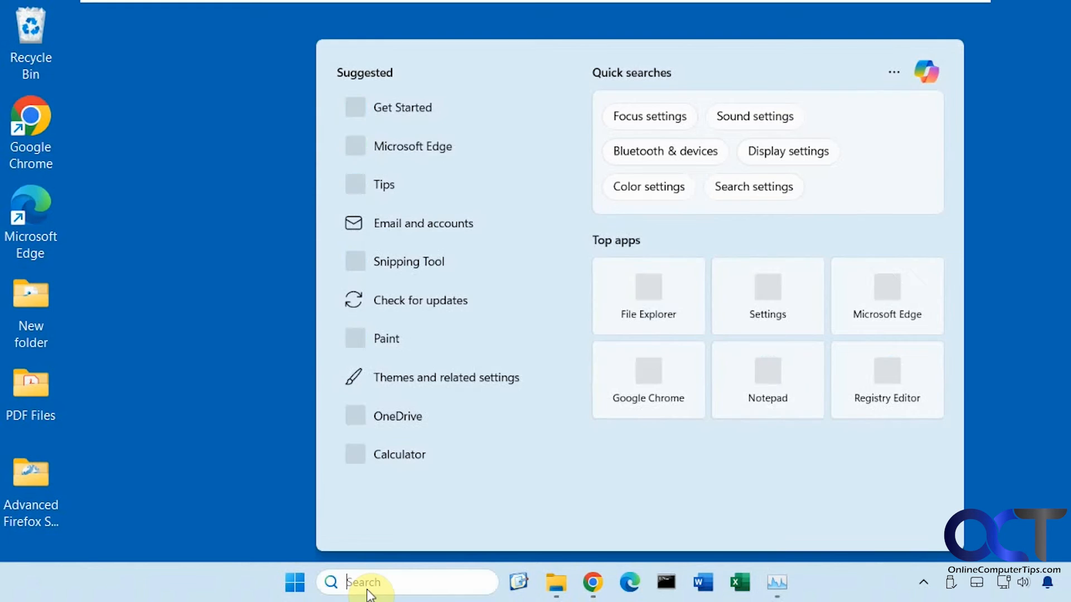
type("cmd")
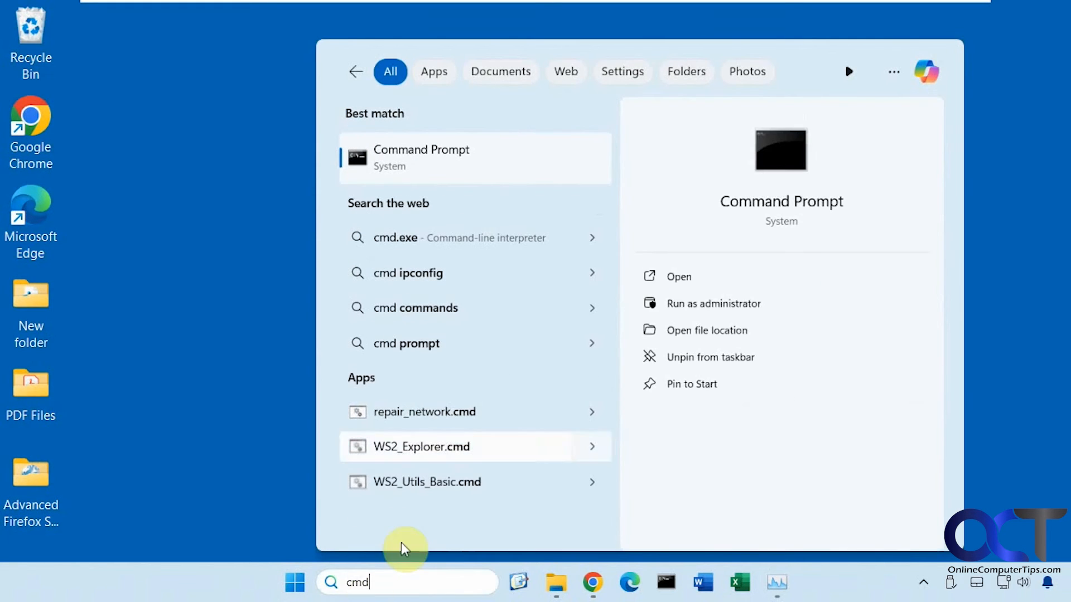
left_click(712, 303)
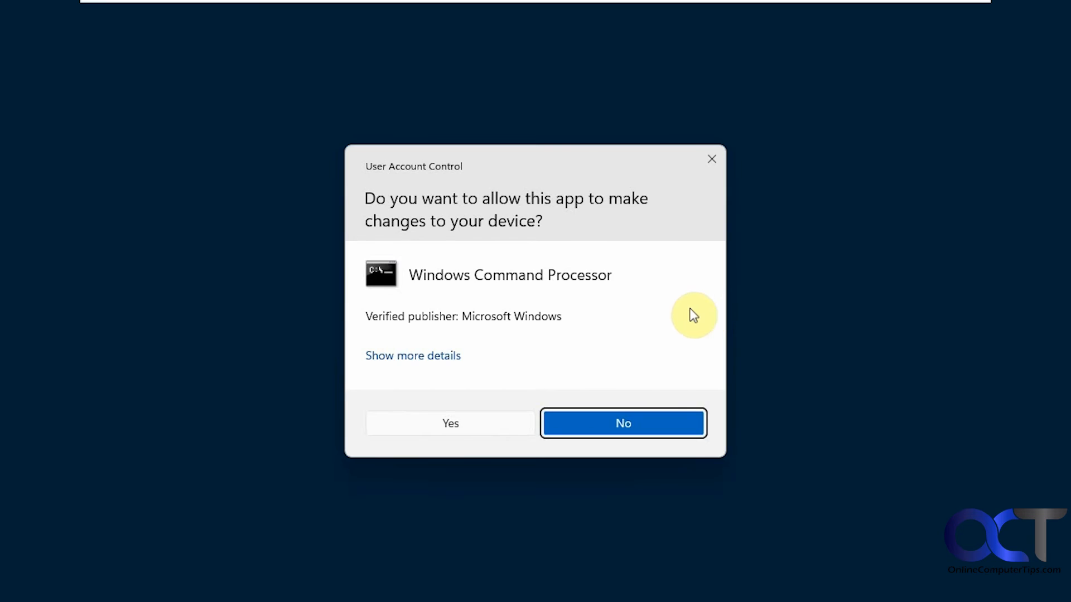
left_click(450, 423)
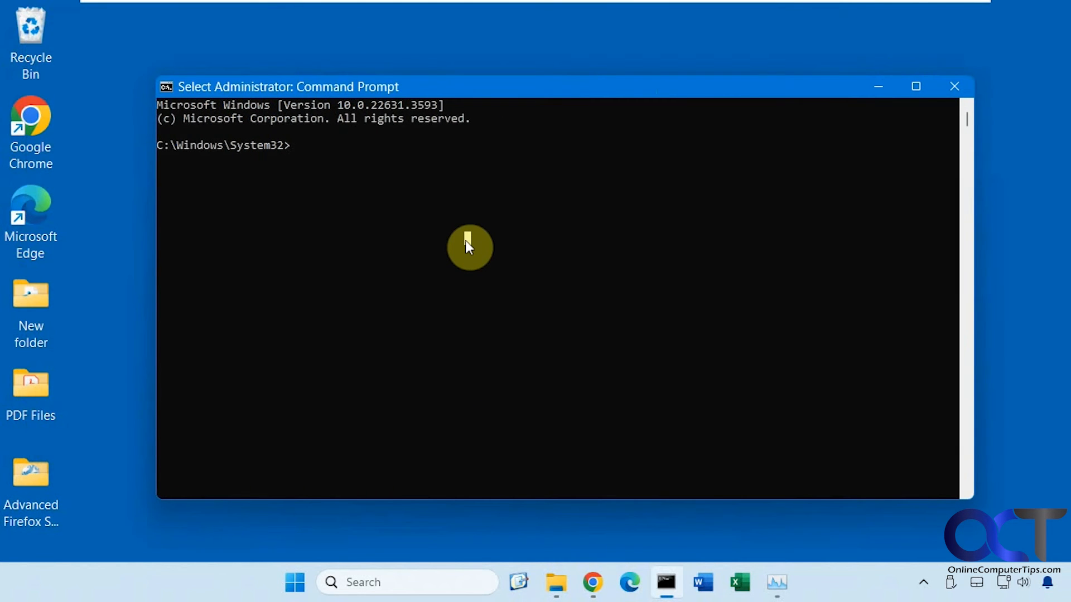
- Run 'query session' to list all user sessions with their IDs
type("query s")
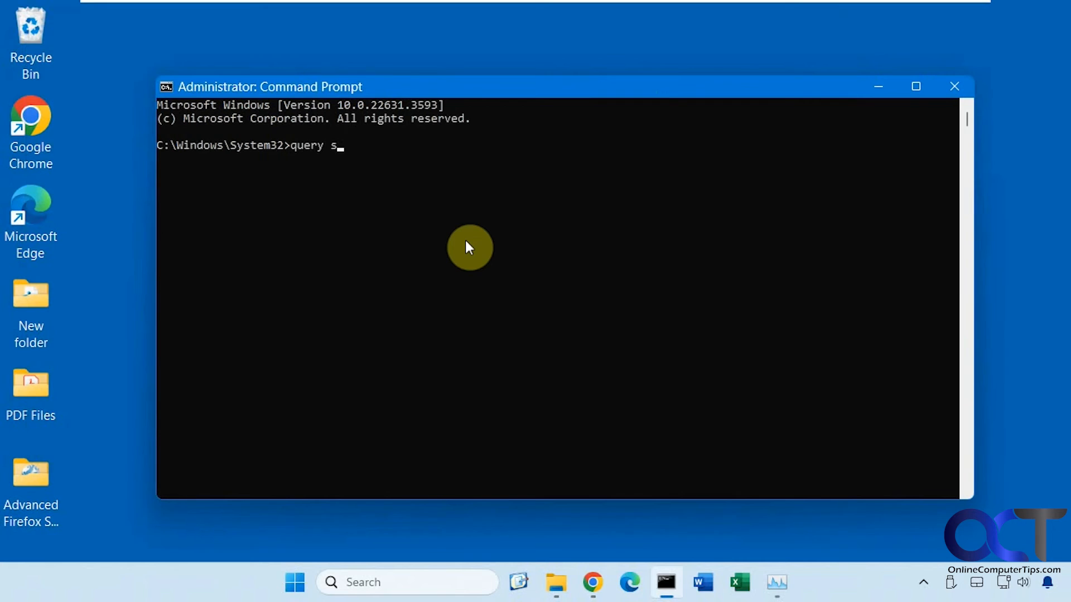
key("enter")
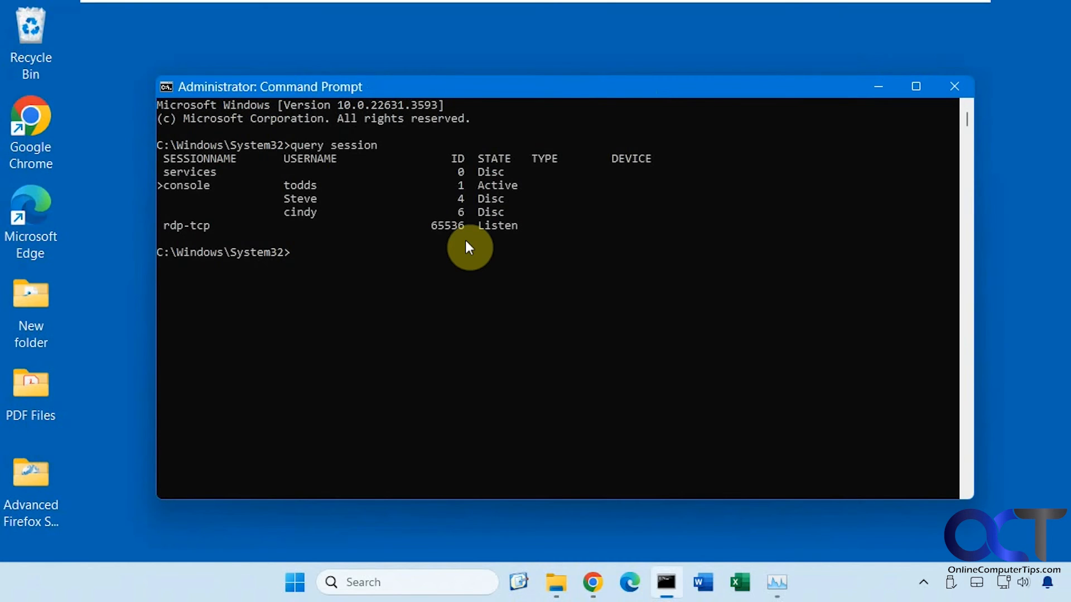
mouse_move(508, 186)
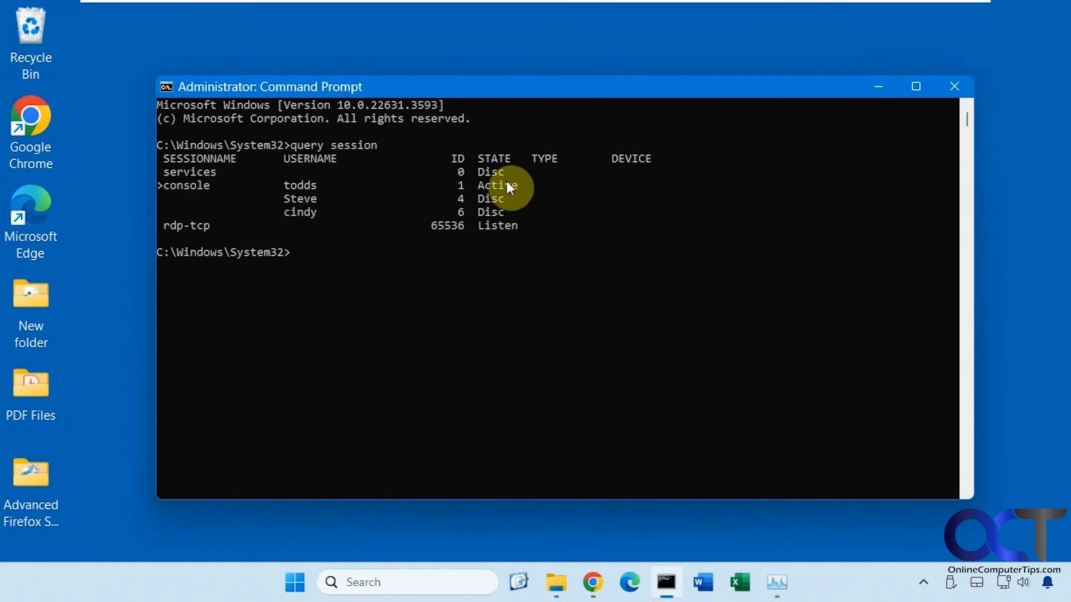
mouse_move(314, 202)
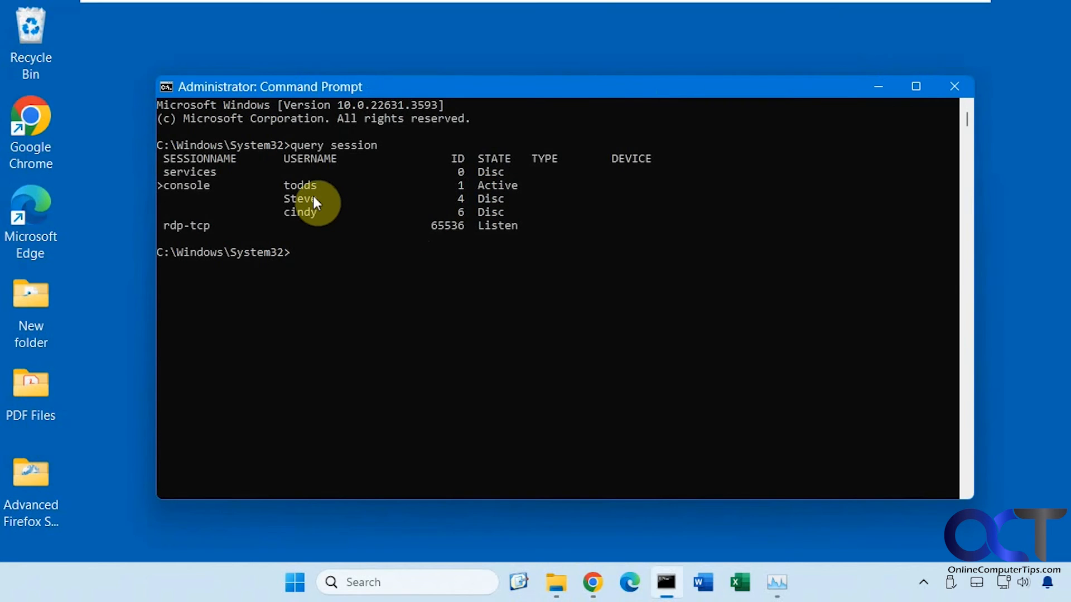
mouse_move(343, 272)
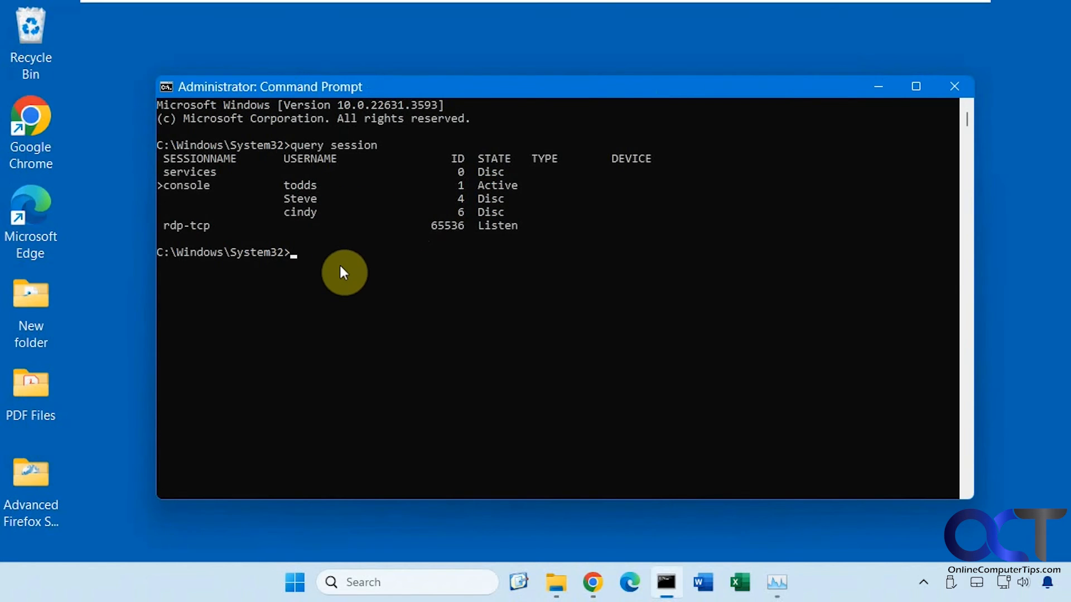
- Run 'logoff 6' to sign off session ID 6
type("logof")
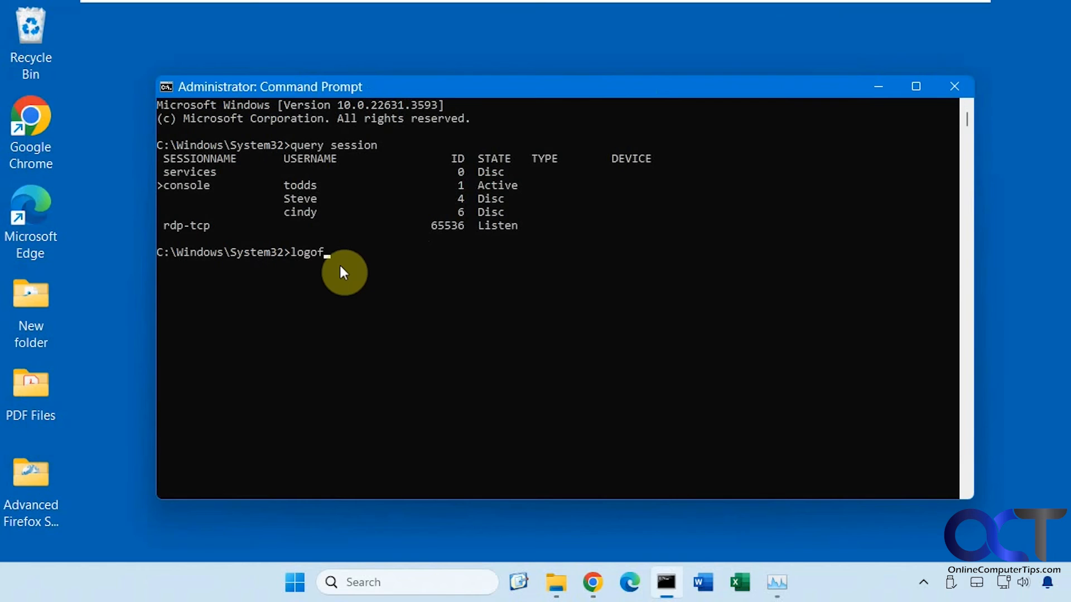
type("f")
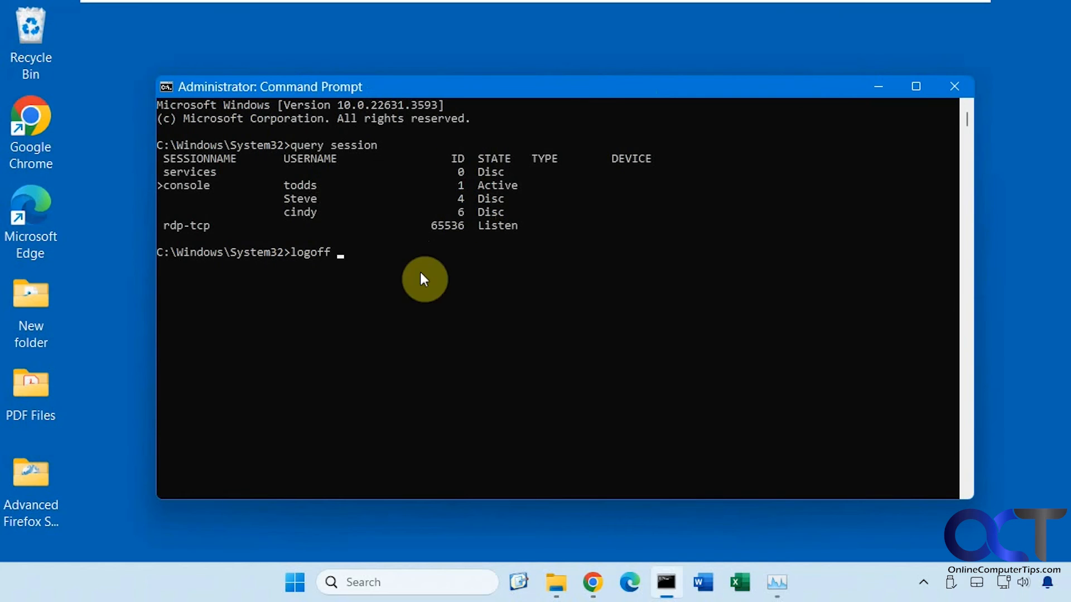
type("6")
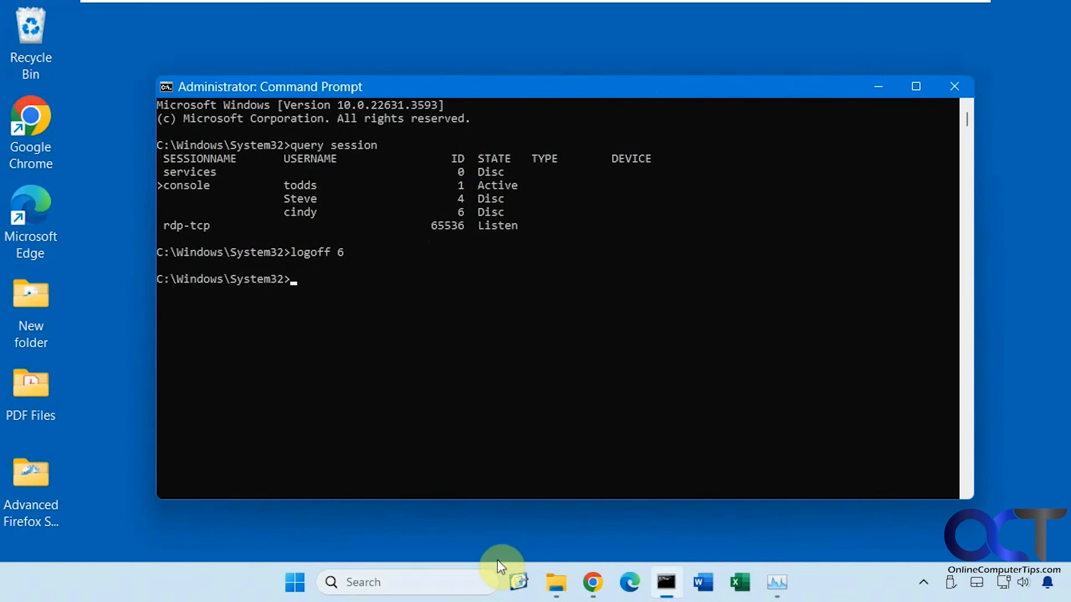
- Check remaining accounts via Start, then bring Task Manager back showing two users
left_click(294, 582)
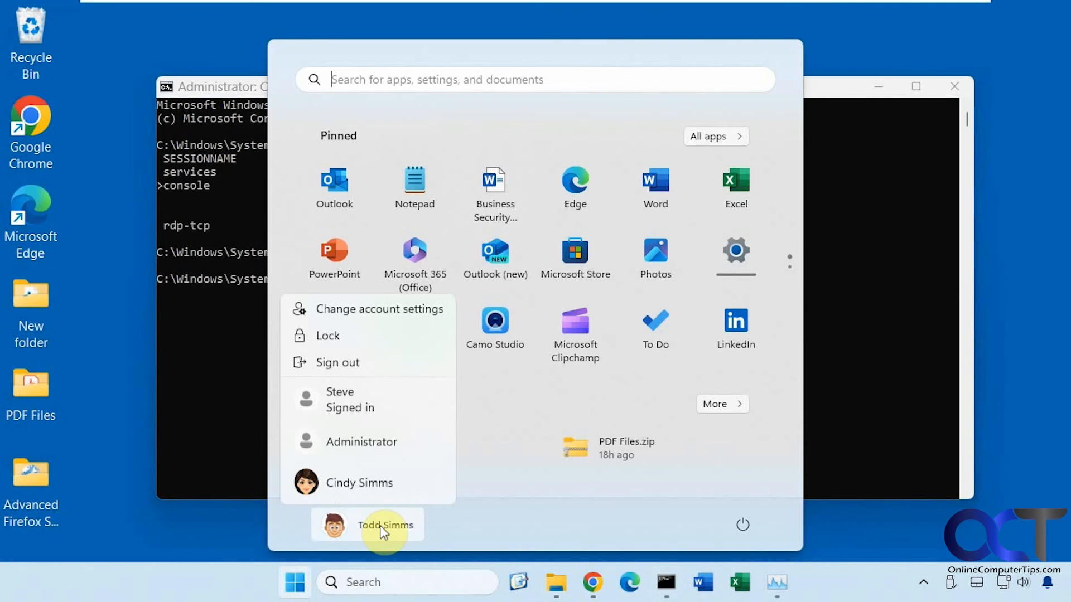
left_click(191, 490)
type("query session")
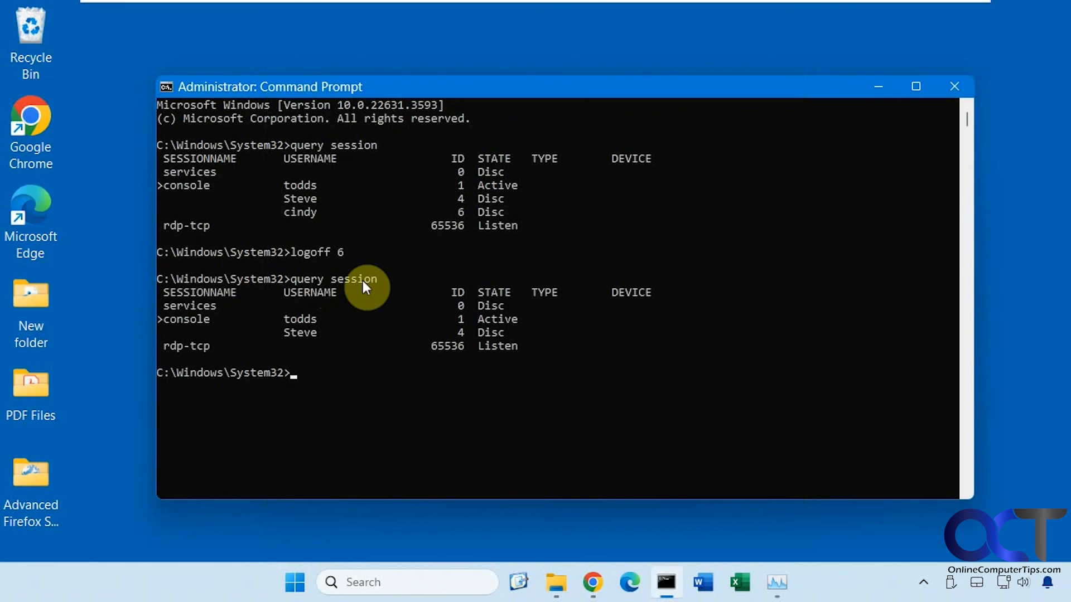
mouse_move(342, 290)
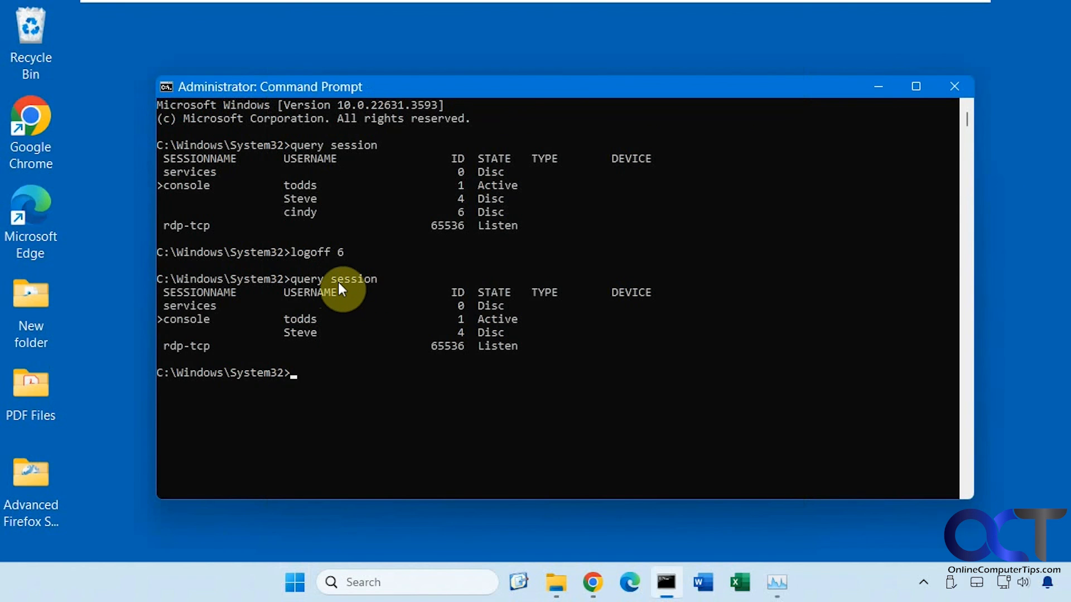
left_click(777, 582)
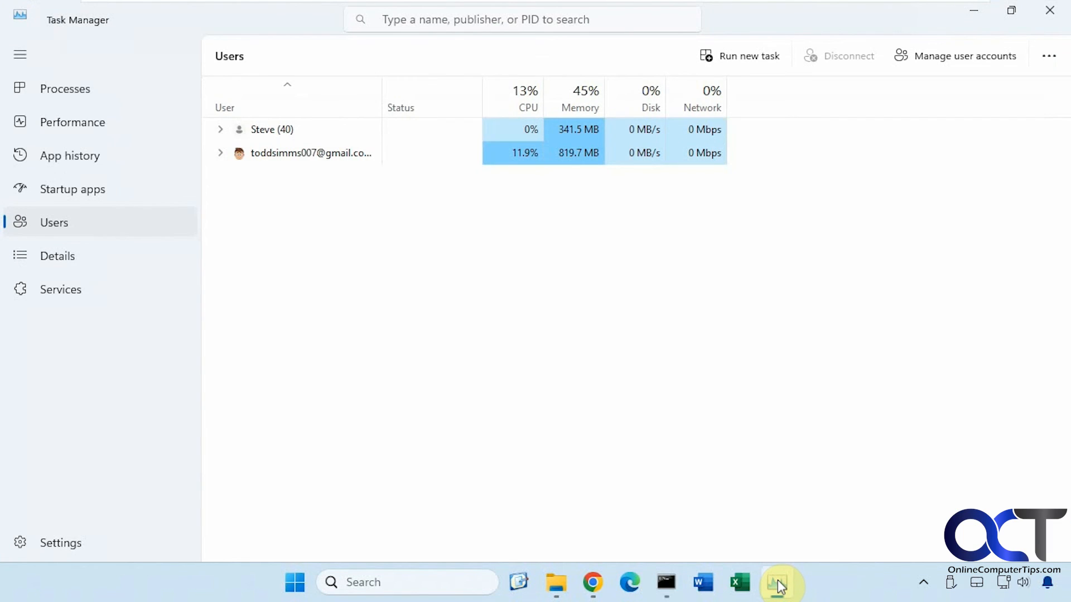